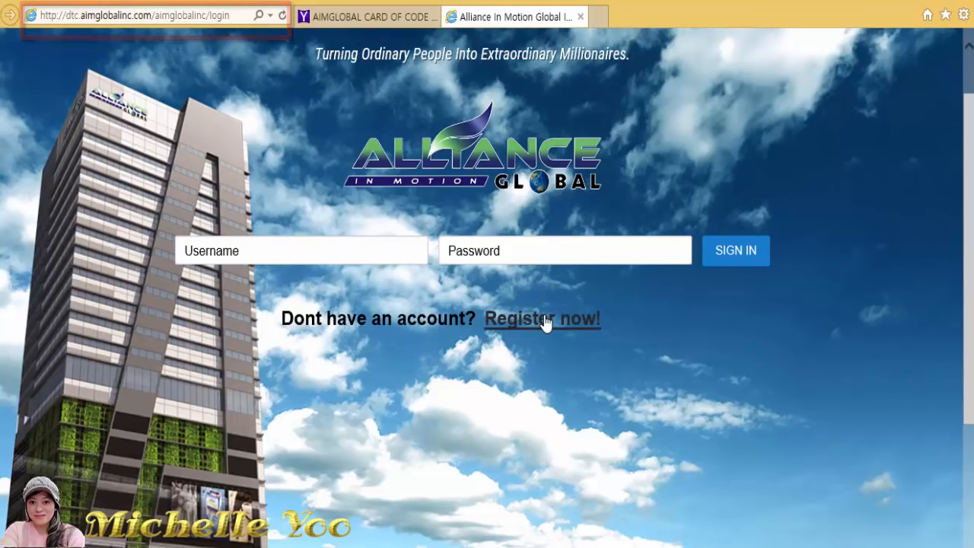
Sign in to the member account and reach the dashboard
{"action": "left_click", "coordinate": [541, 319]}
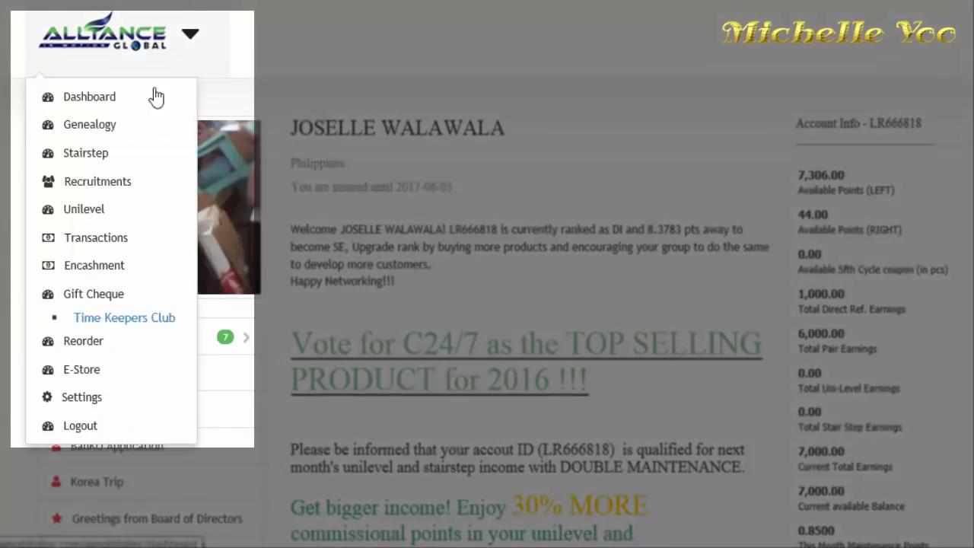
Open Genealogy and select empty node 18 to start registering there
{"action": "left_click", "coordinate": [89, 124]}
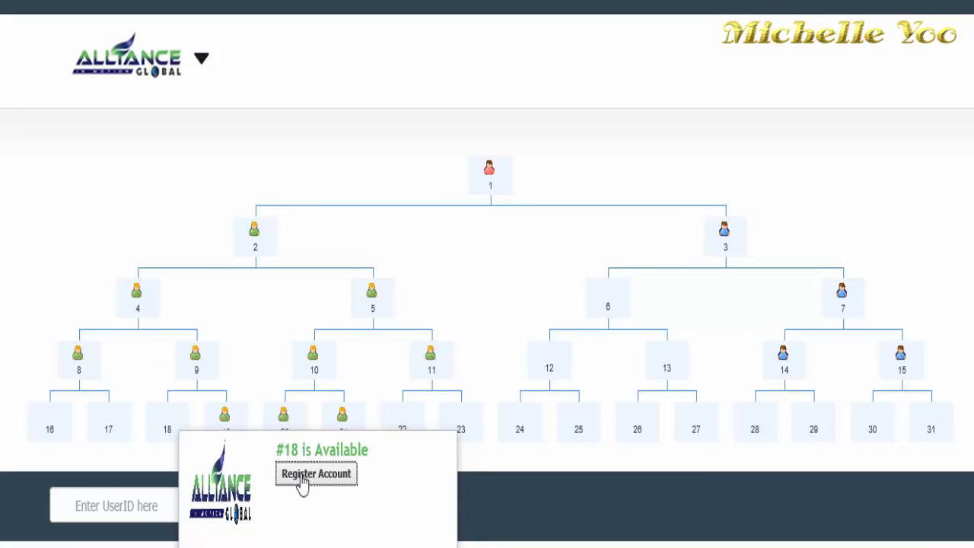
{"action": "left_click", "coordinate": [316, 473]}
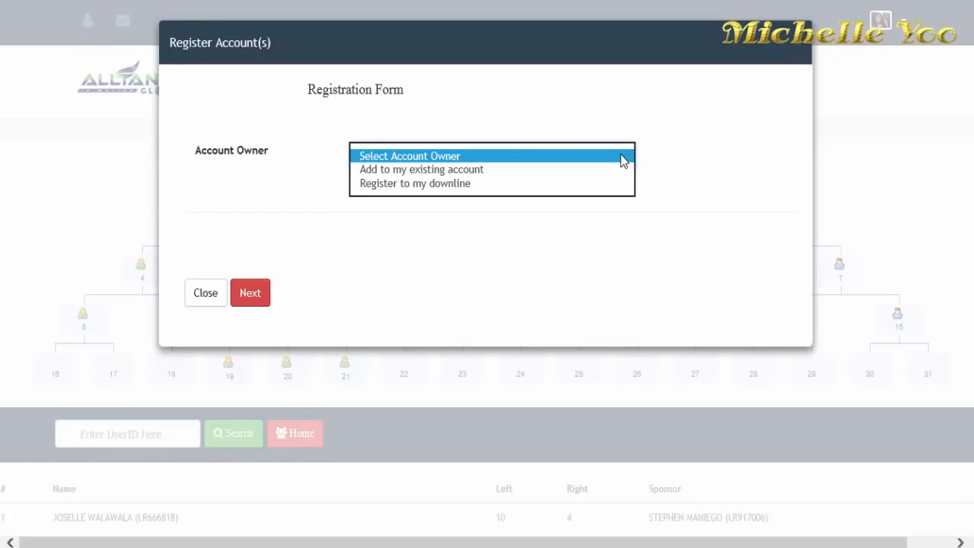
Set Account Owner to 'Register to my downline' to reveal the member fields
{"action": "left_click", "coordinate": [422, 169]}
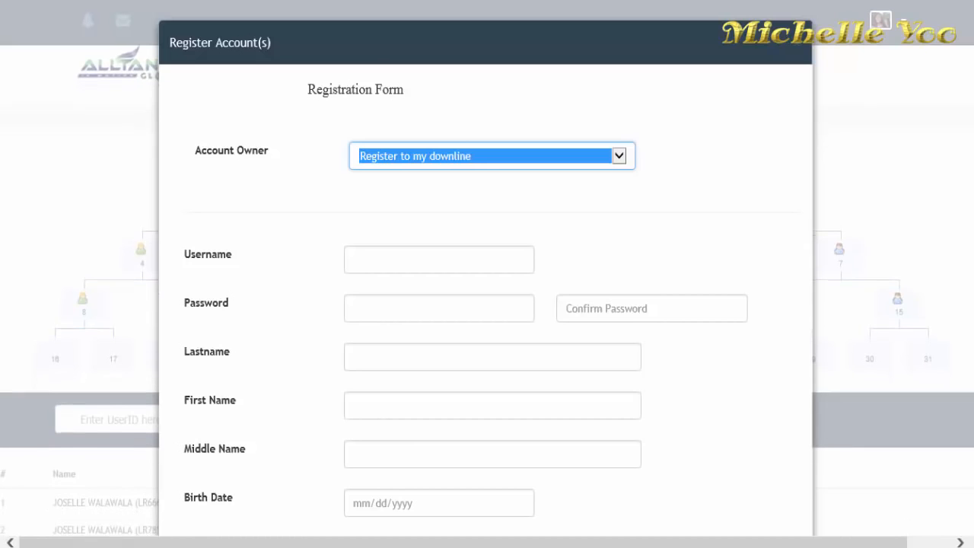
{"action": "scroll", "scroll_direction": "down", "scroll_amount": 3}
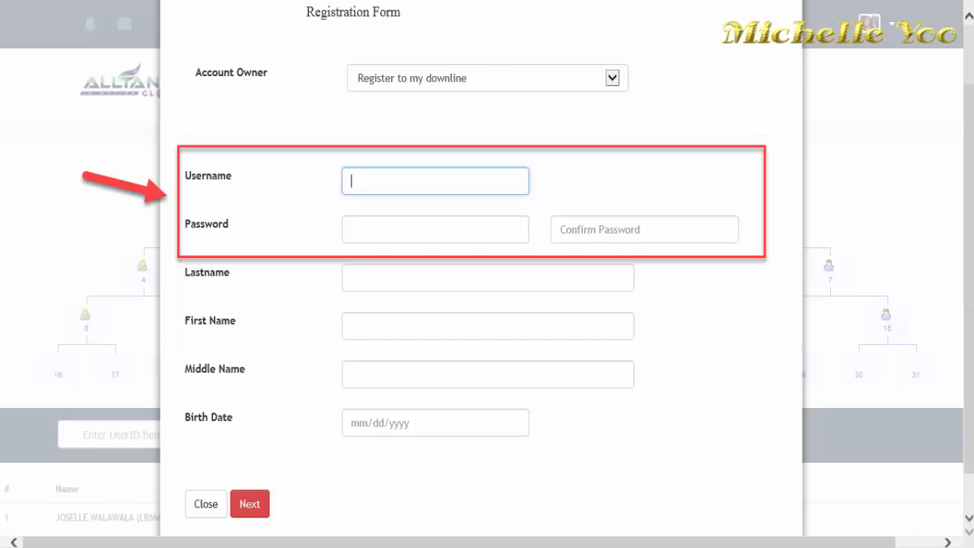
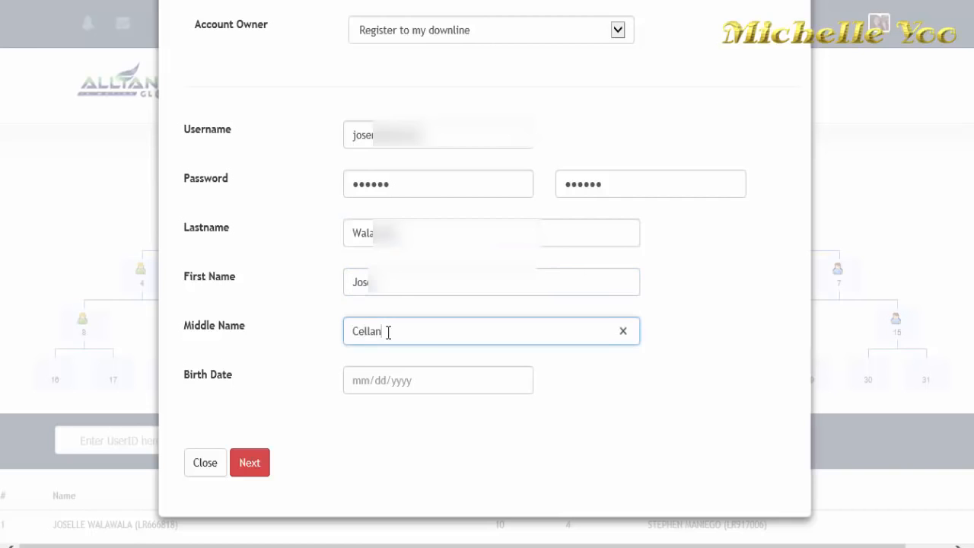
{"action": "left_click", "coordinate": [437, 381]}
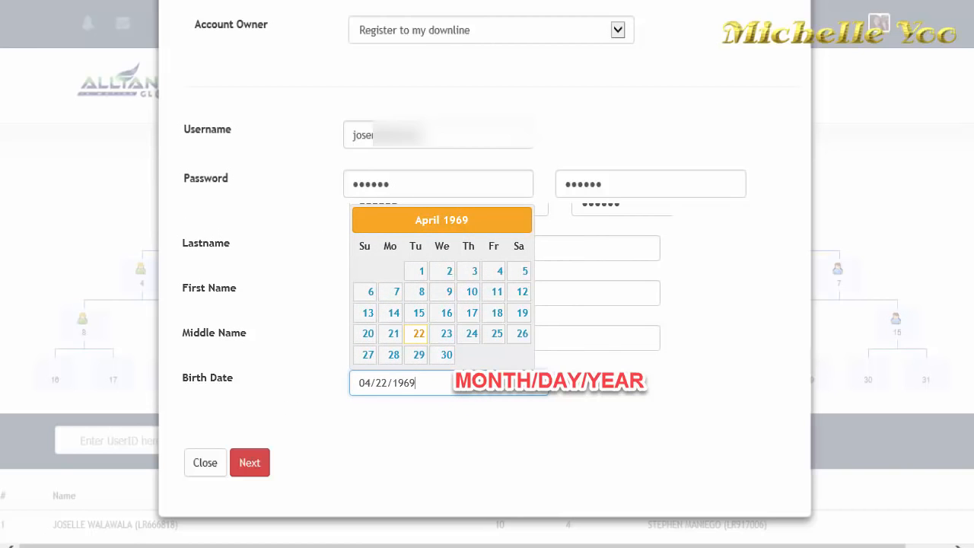
{"action": "left_click", "coordinate": [249, 462]}
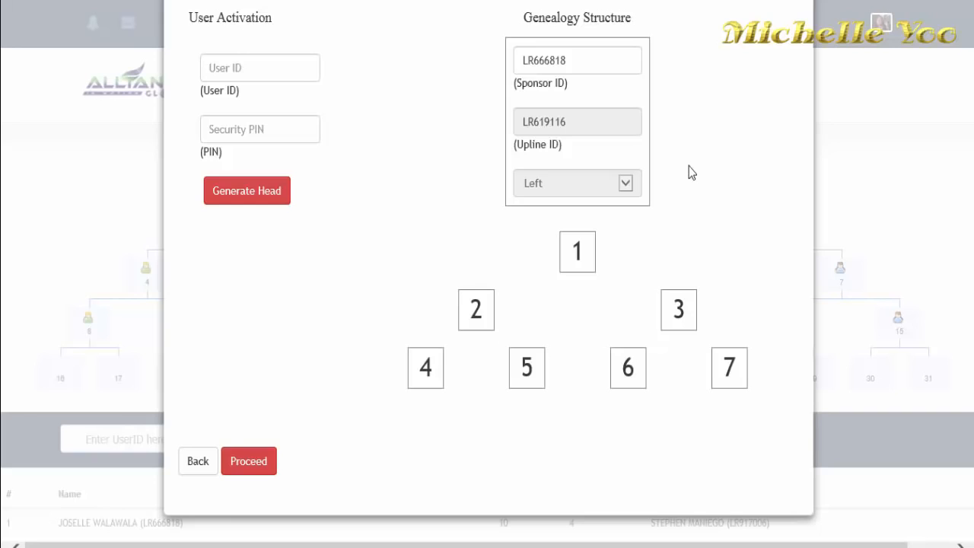
{"action": "mouse_move", "coordinate": [622, 55]}
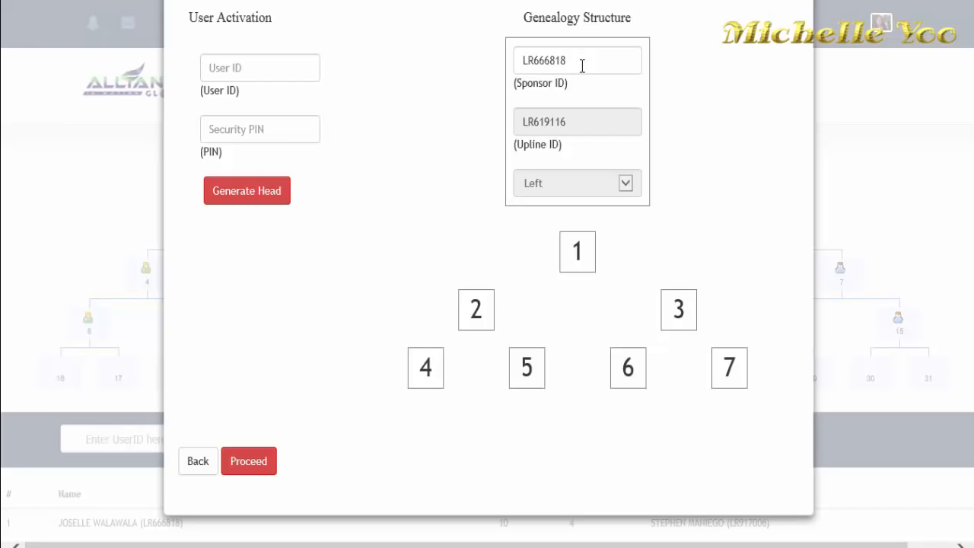
{"action": "mouse_move", "coordinate": [667, 80]}
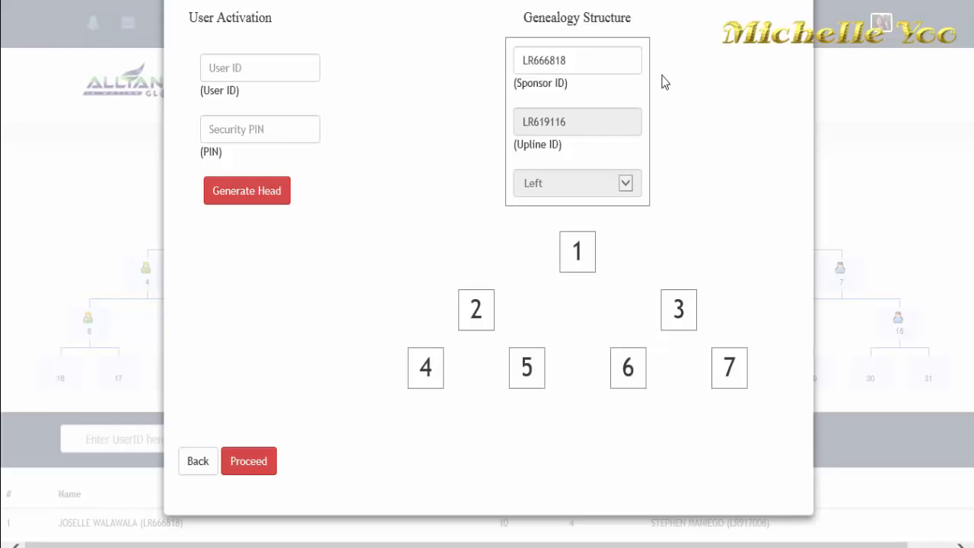
{"action": "mouse_move", "coordinate": [187, 15]}
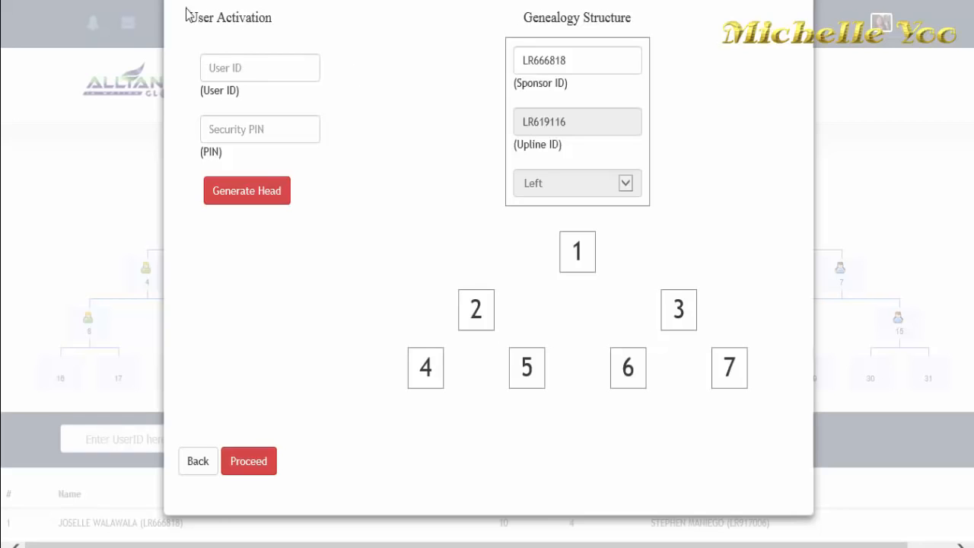
{"action": "mouse_move", "coordinate": [320, 61]}
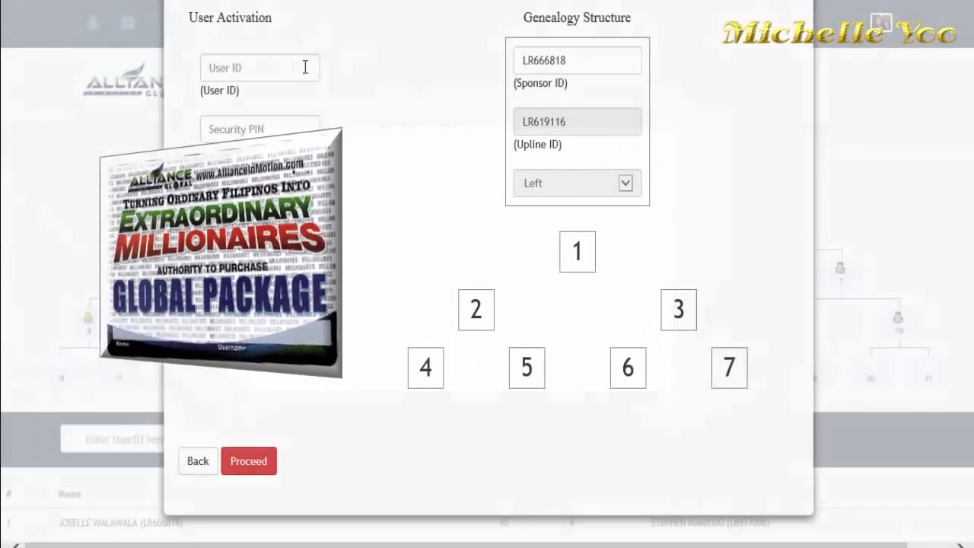
{"action": "left_click", "coordinate": [260, 67]}
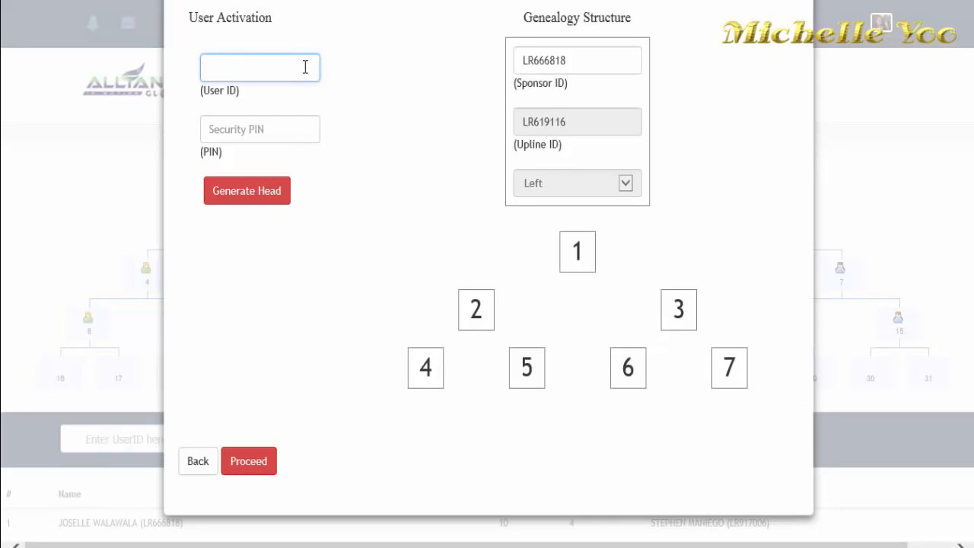
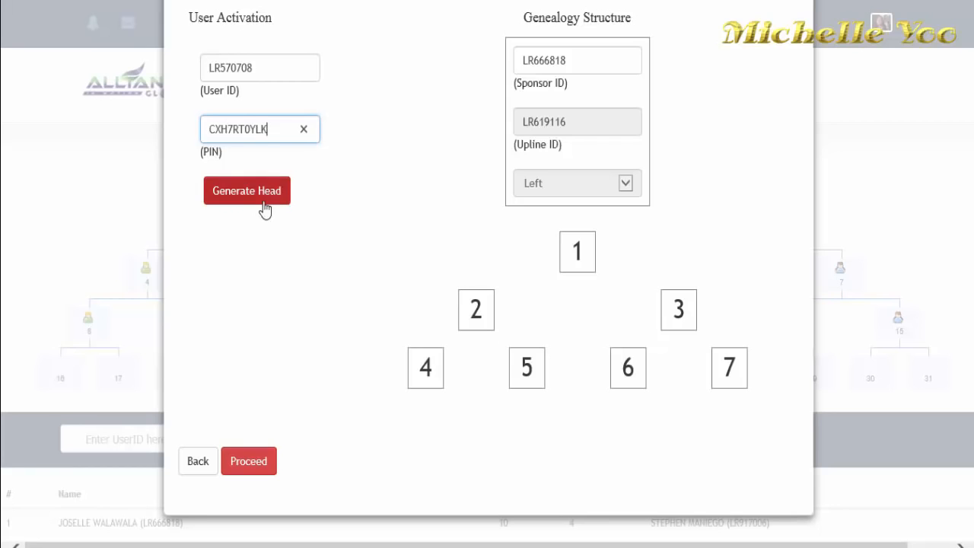
Generate the head so box 1 turns green and proceed with registration
{"action": "left_click", "coordinate": [246, 190]}
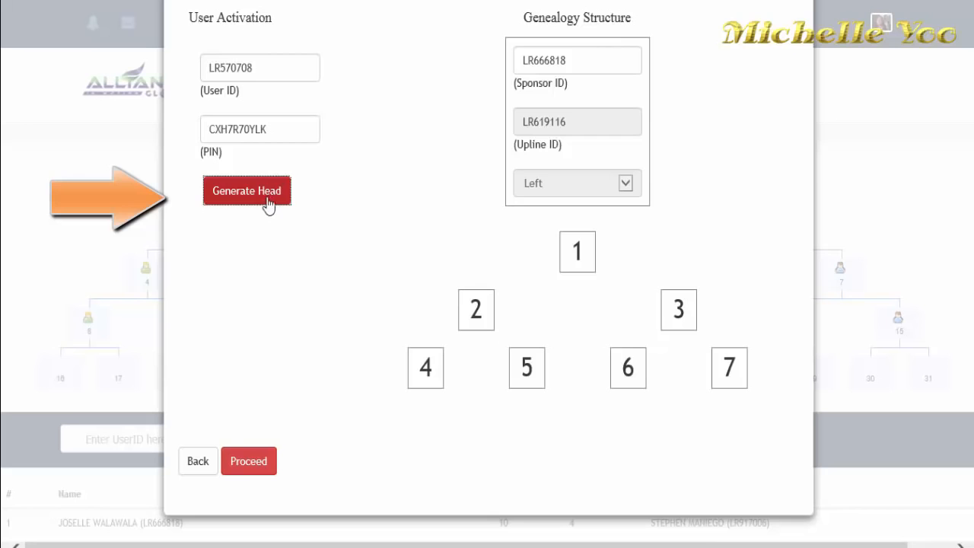
{"action": "left_click", "coordinate": [247, 190]}
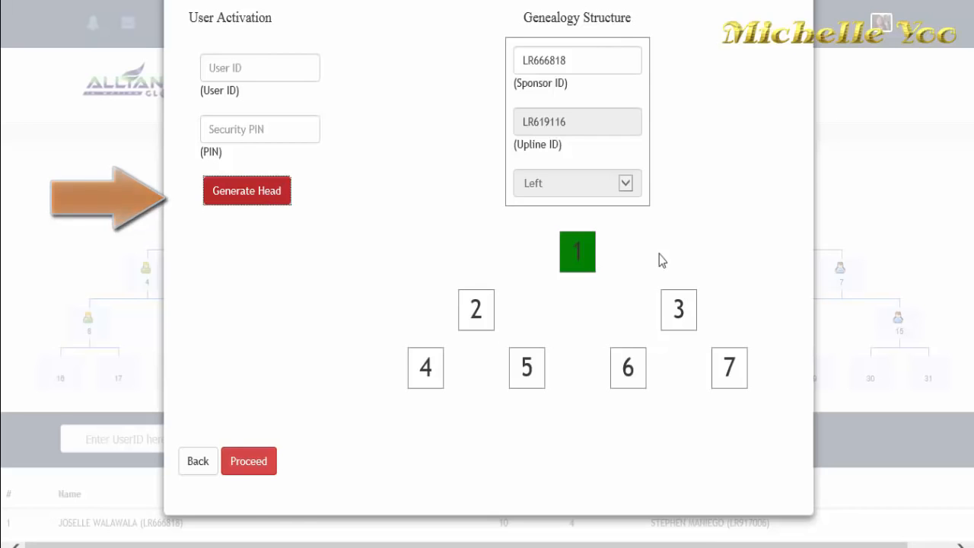
{"action": "left_click", "coordinate": [248, 460]}
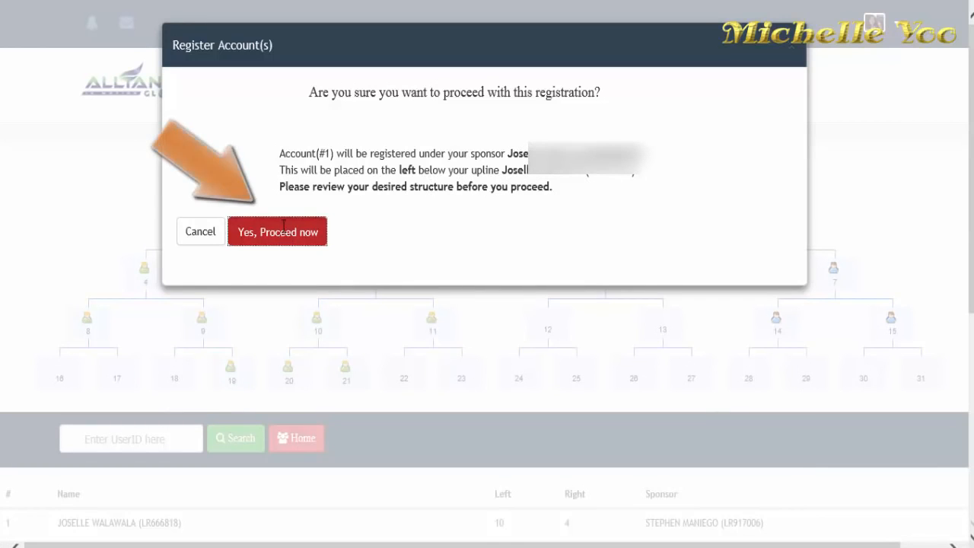
Confirm 'Yes, Proceed now' and acknowledge success, filling slot 18
{"action": "left_click", "coordinate": [277, 232]}
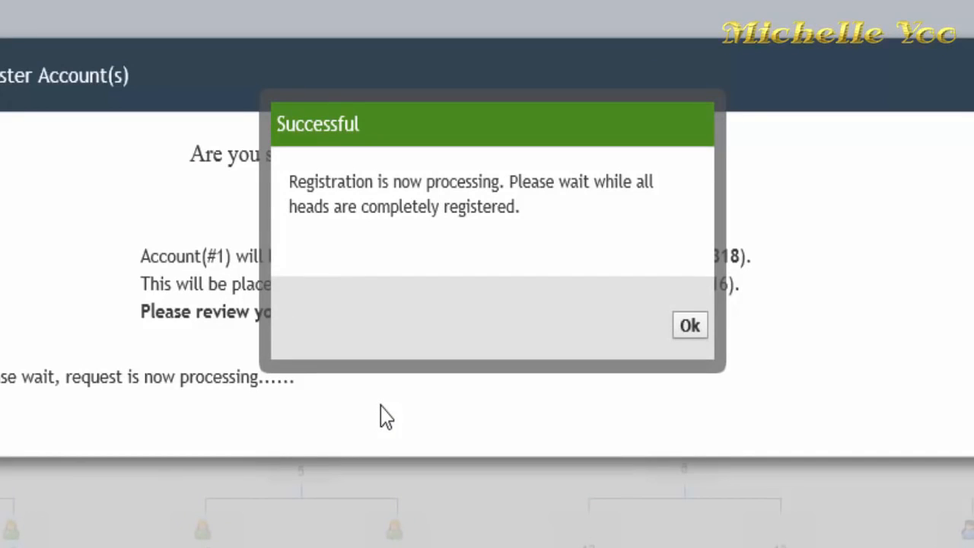
{"action": "left_click", "coordinate": [688, 325]}
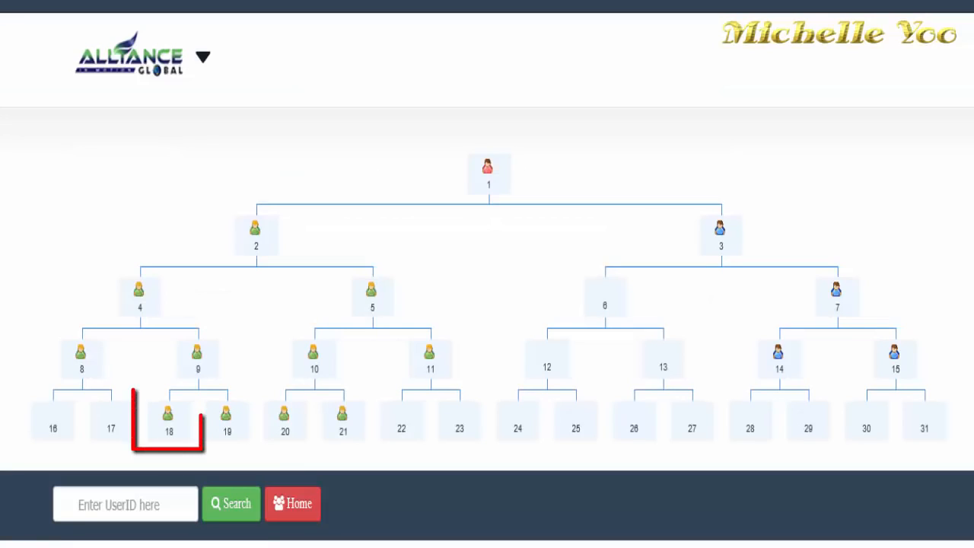